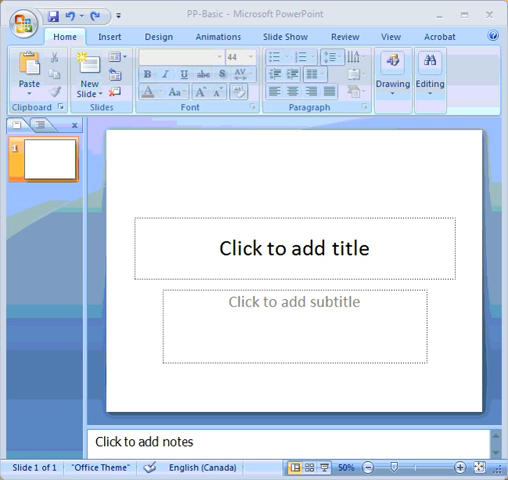
mouse_move(304, 178)
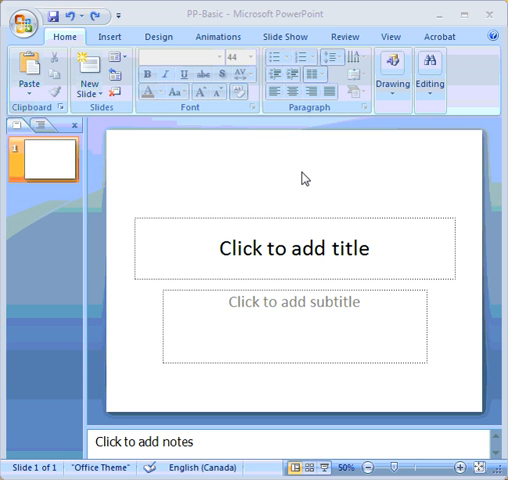
mouse_move(308, 180)
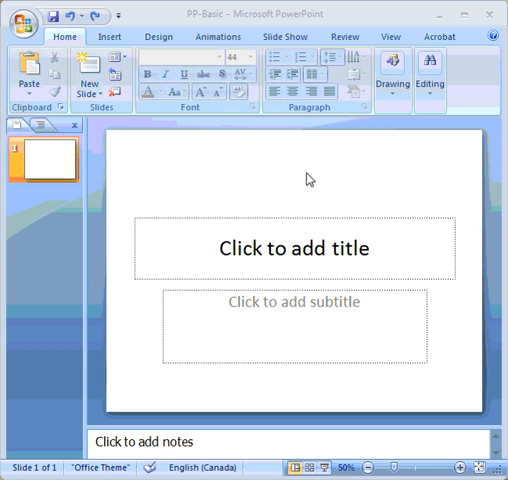
mouse_move(284, 50)
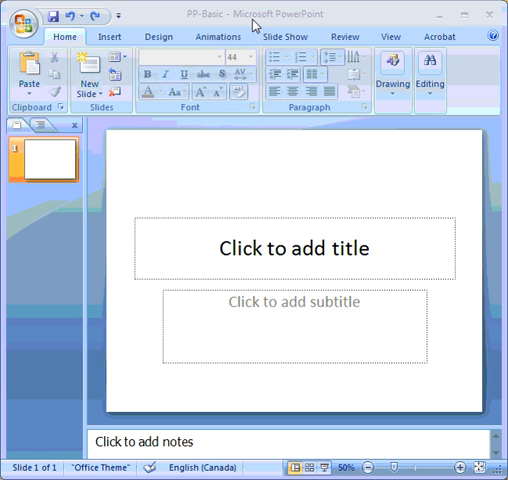
mouse_move(184, 180)
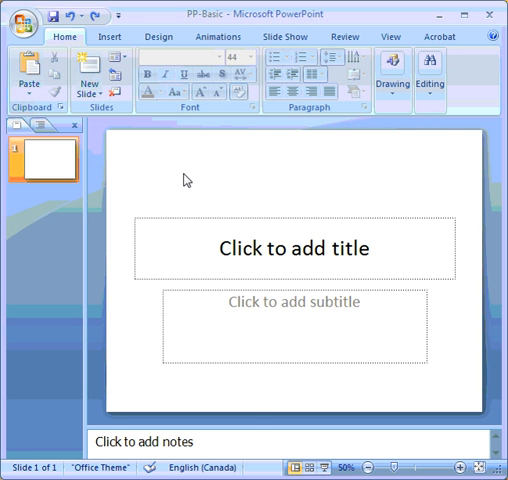
mouse_move(476, 234)
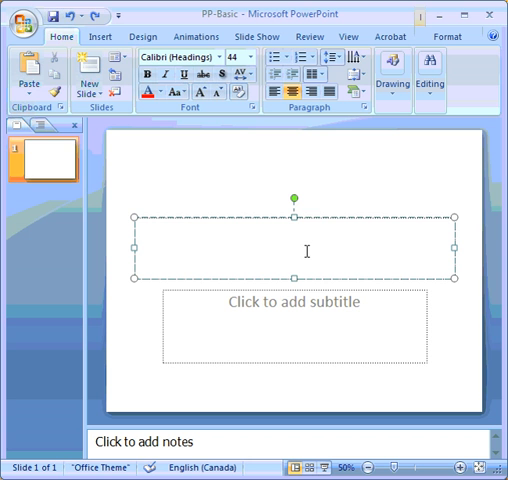
Enter the title 'Introduction to Educational Technology' and subtitle 'A Demonstration of PowerPoint'
type("Introduction to Educational Technology")
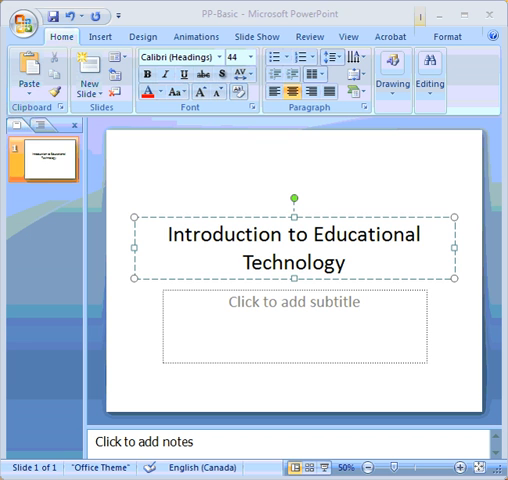
mouse_move(300, 324)
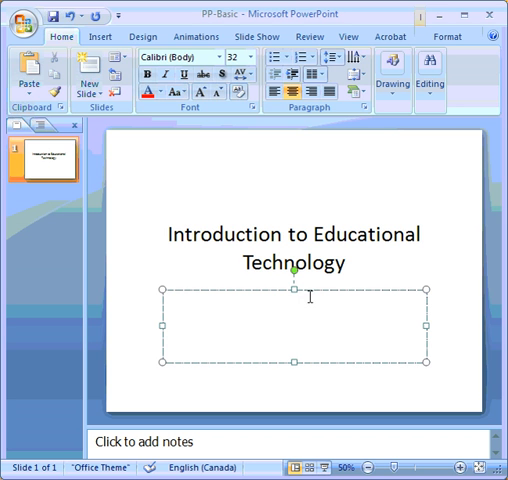
type("A Demonstration of PowerPoint")
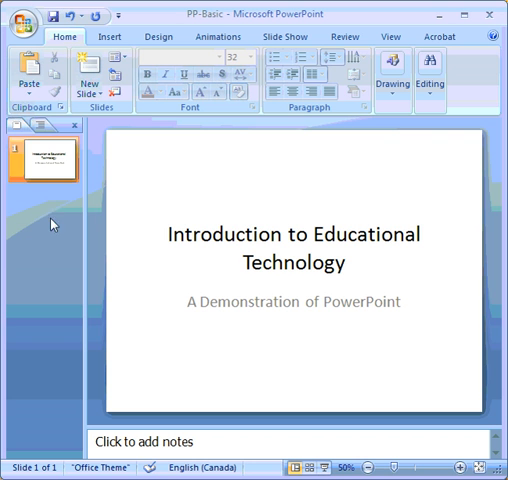
mouse_move(46, 220)
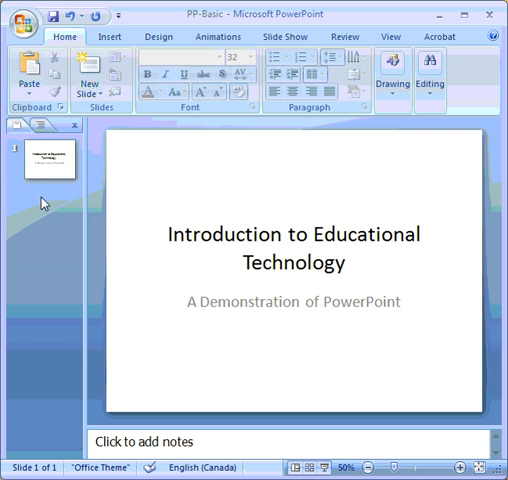
Insert a new slide after the title slide from the Slides pane context menu
right_click(48, 200)
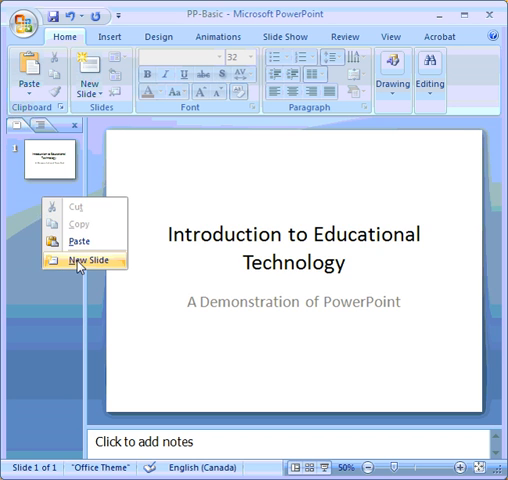
left_click(88, 262)
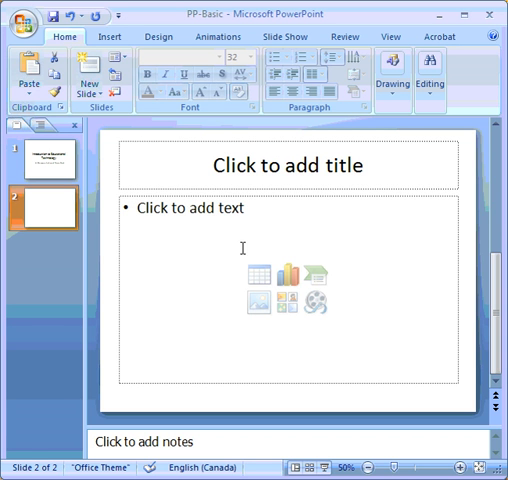
mouse_move(248, 276)
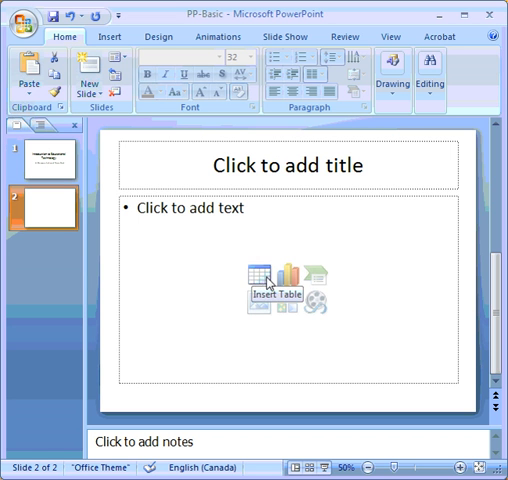
mouse_move(312, 276)
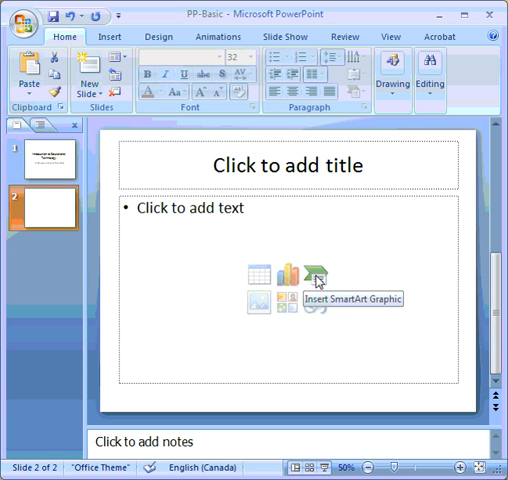
mouse_move(310, 304)
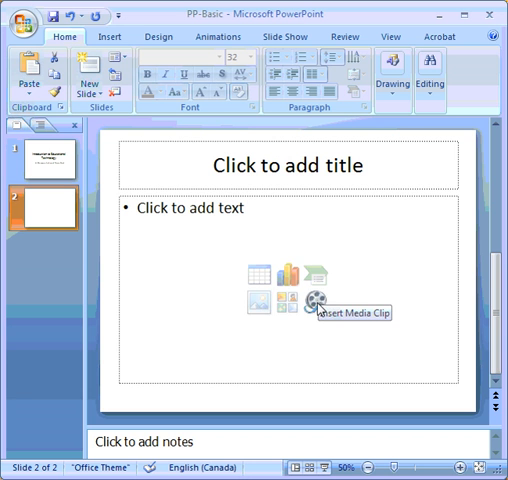
mouse_move(244, 300)
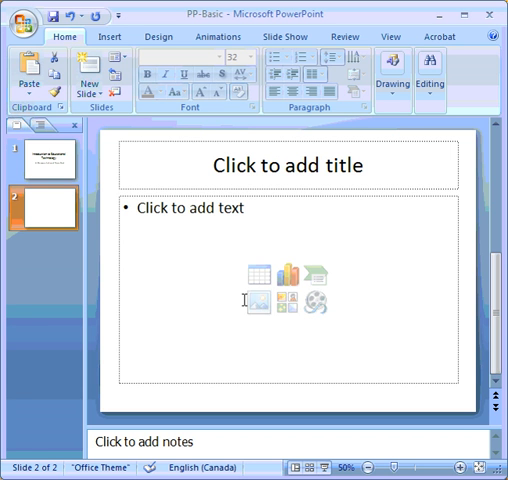
mouse_move(260, 300)
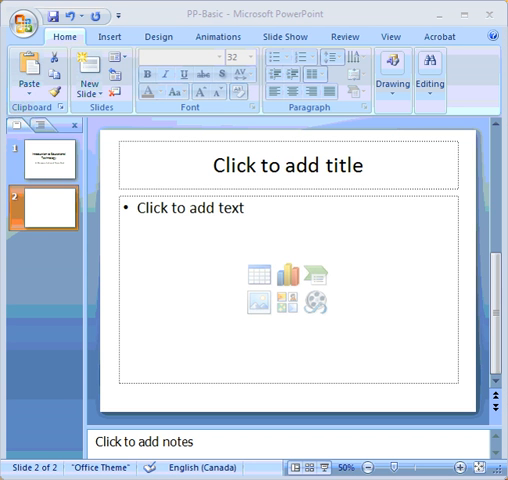
mouse_move(278, 170)
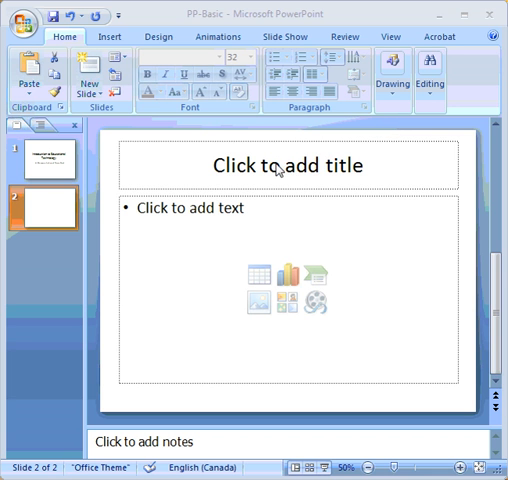
Title slide two 'Types of Technology' and begin the bullet list with 'Face-To-Face (f2f)'
left_click(284, 166)
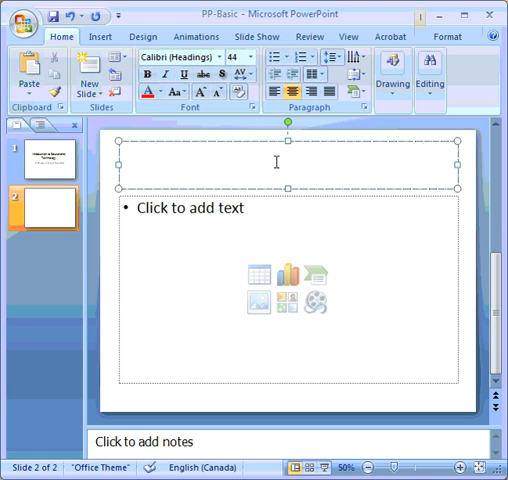
type("Types of Technology")
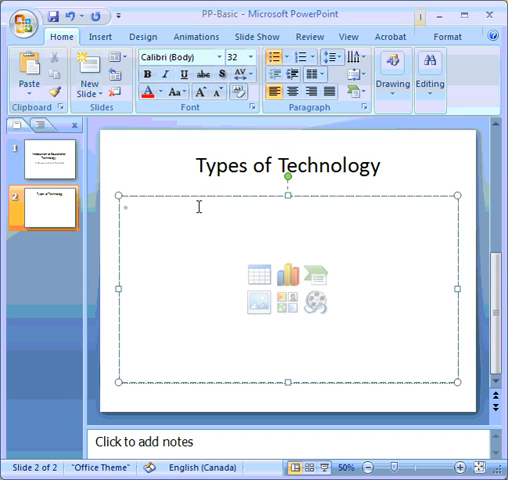
type("Face-To-Face (f2f)")
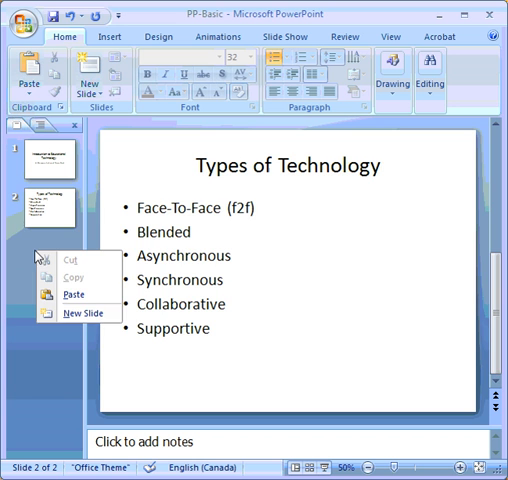
Add a third slide titled 'Function of Educational Technology'
left_click(82, 316)
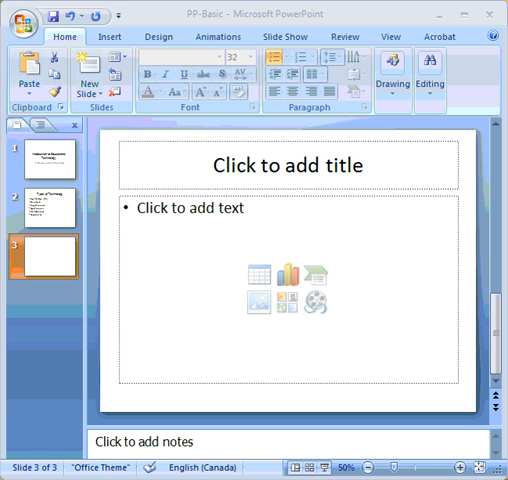
left_click(290, 164)
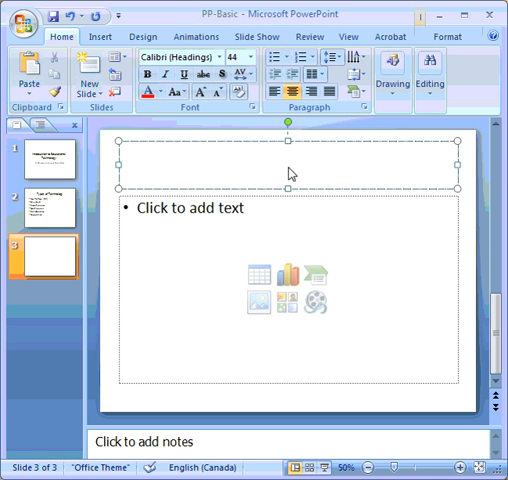
type("Function of Educational Technology")
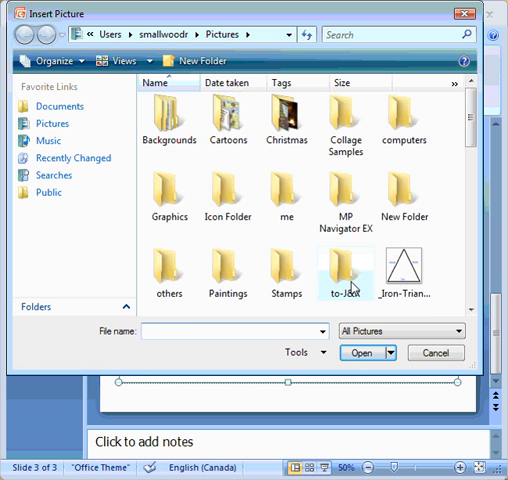
Insert the Iron-Triangle picture file onto slide three
left_click(404, 270)
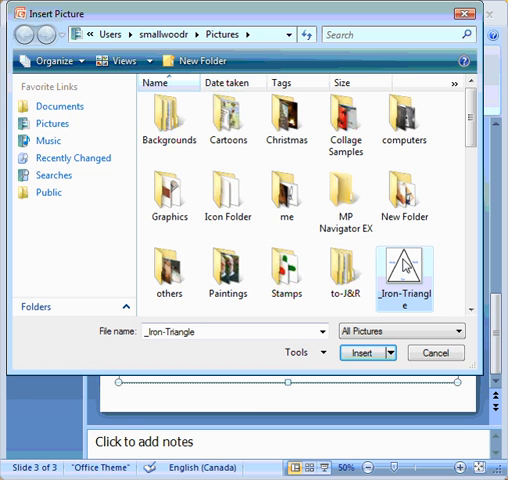
left_click(362, 352)
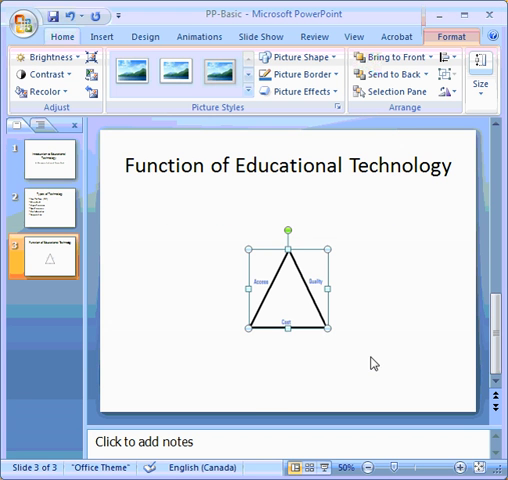
mouse_move(292, 292)
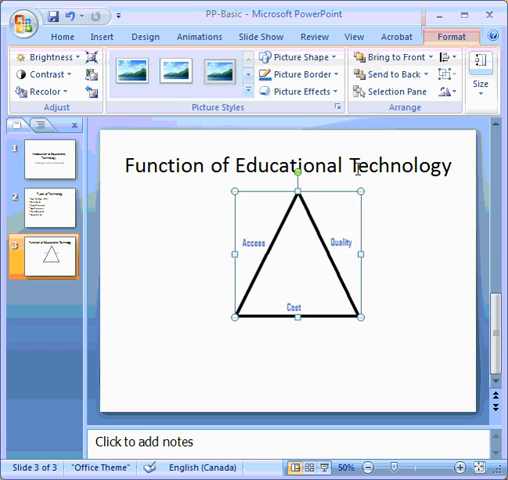
mouse_move(146, 346)
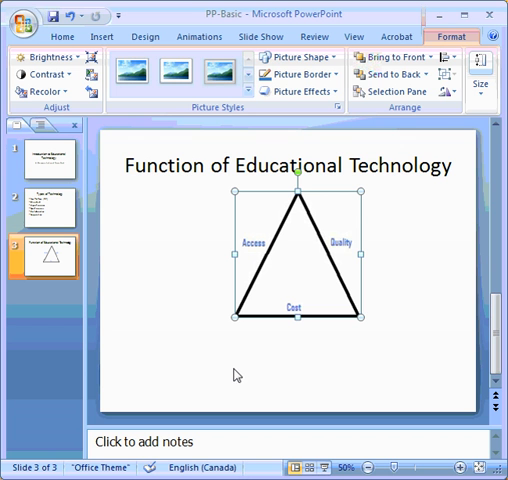
mouse_move(90, 146)
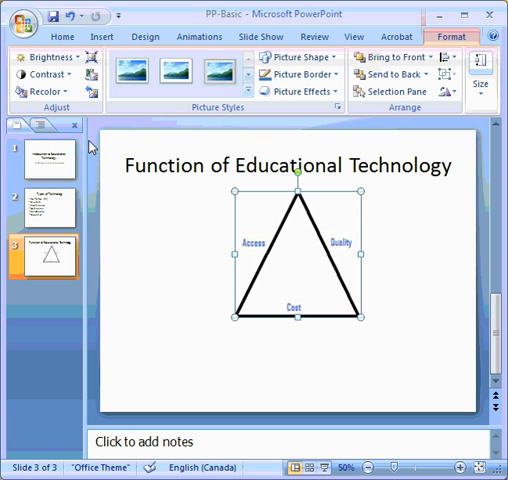
Add a text box reading 'The Iron Triangle' below the picture and enlarge its font
left_click(100, 36)
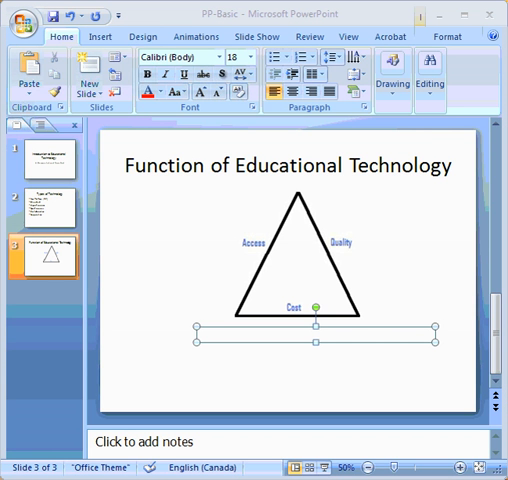
mouse_move(328, 344)
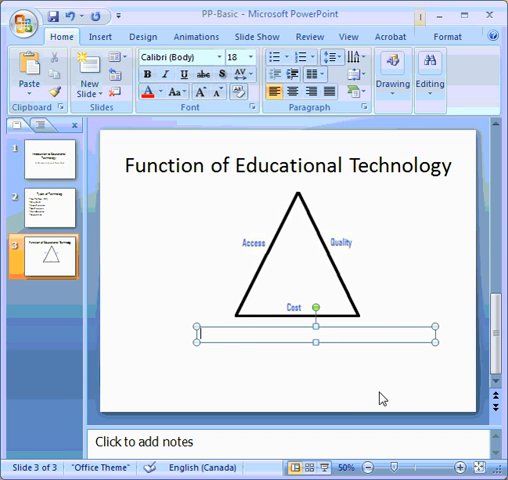
type("The Iron Triangle")
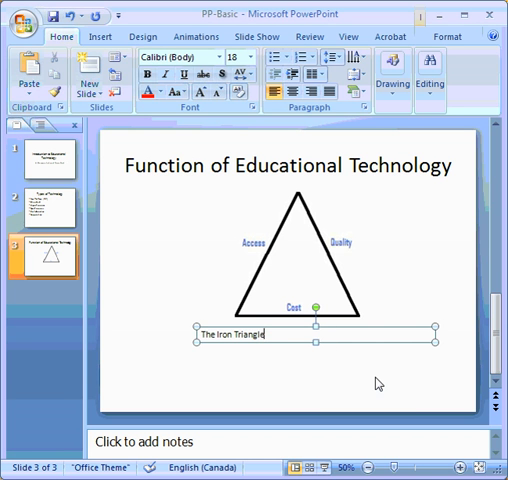
mouse_move(436, 328)
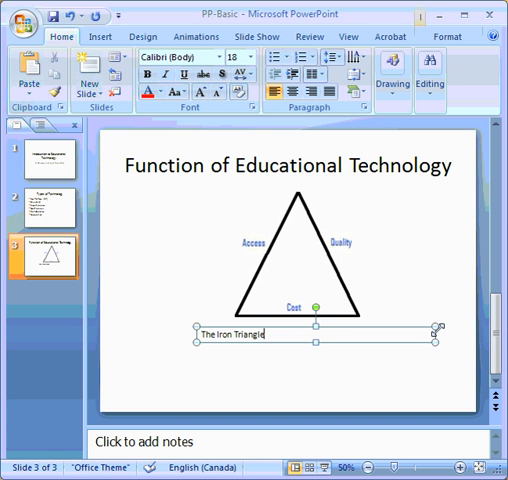
mouse_move(296, 338)
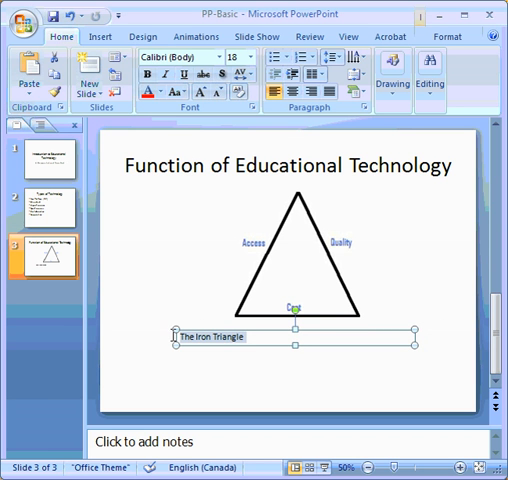
left_click(248, 56)
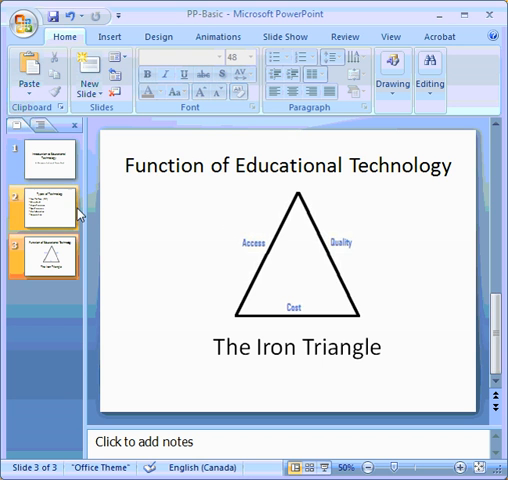
Review the Types of Technology slide, then return to the title slide
left_click(40, 208)
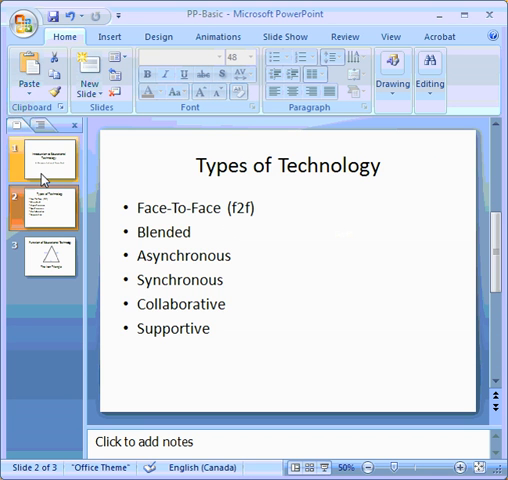
left_click(36, 164)
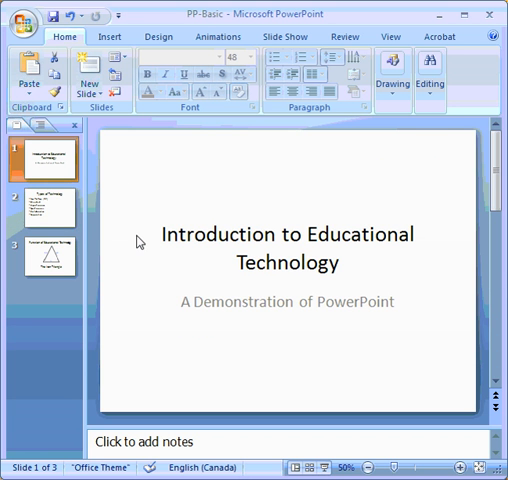
mouse_move(114, 312)
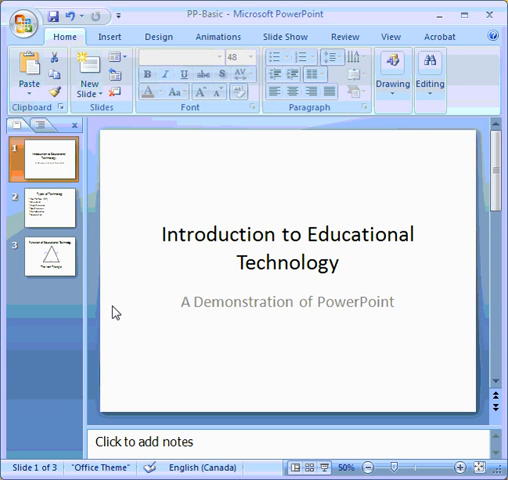
mouse_move(144, 164)
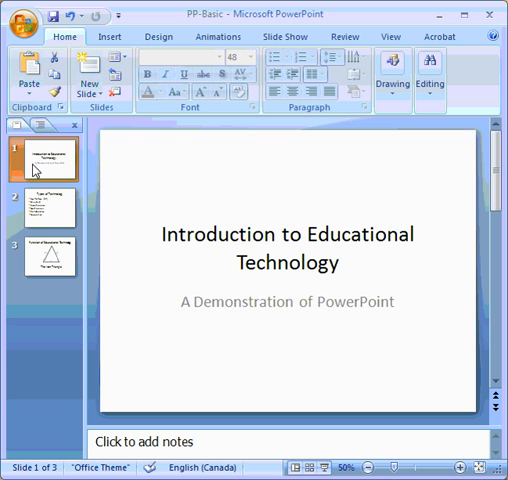
mouse_move(150, 128)
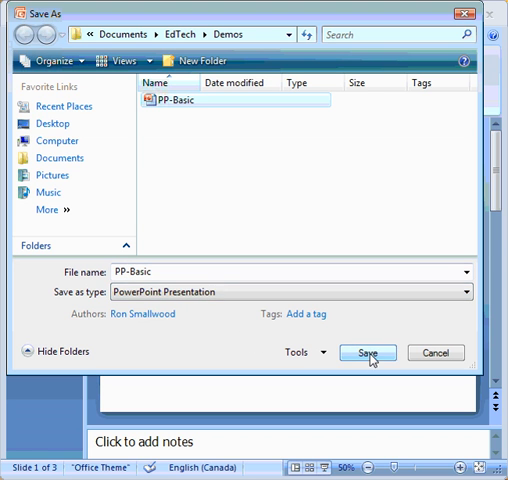
Save as PP-Basic, confirming replacement of the existing PP-Basic.pptx
left_click(368, 352)
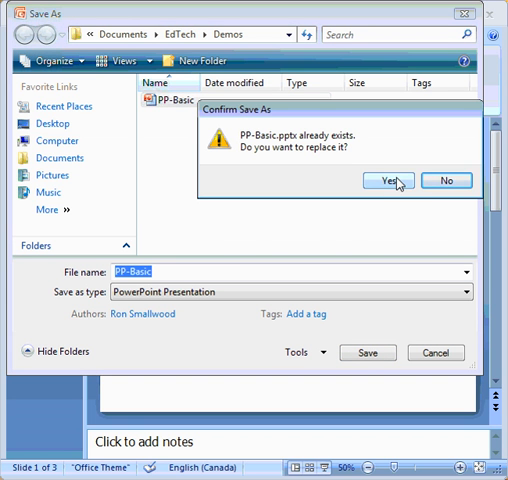
left_click(392, 180)
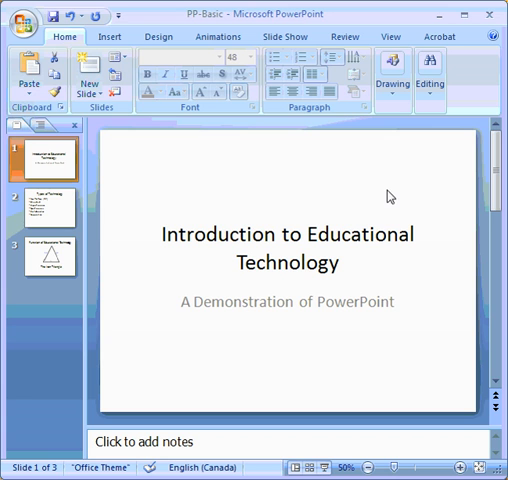